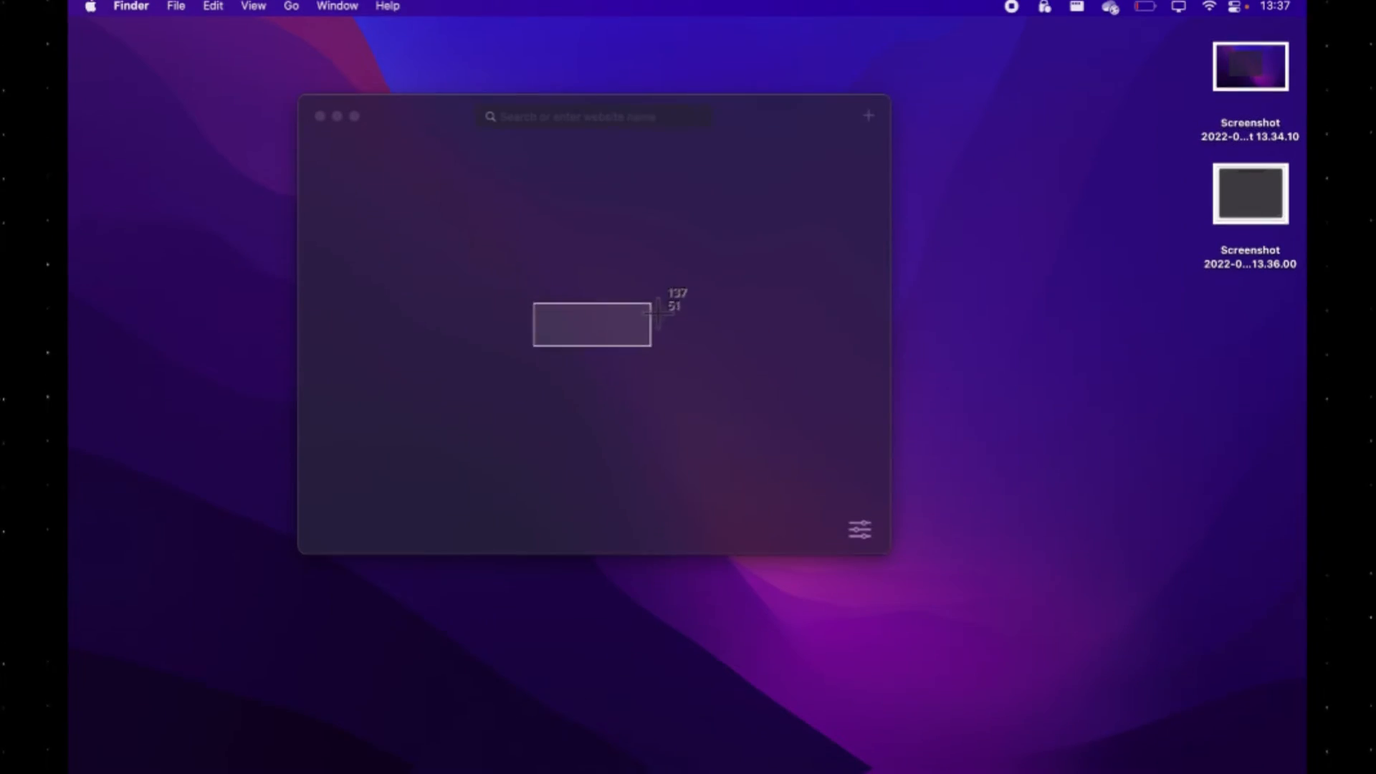
Capture the entire screen with Command+Shift+3 and save it from the markup preview via Done.
key("cmd+shift+3")
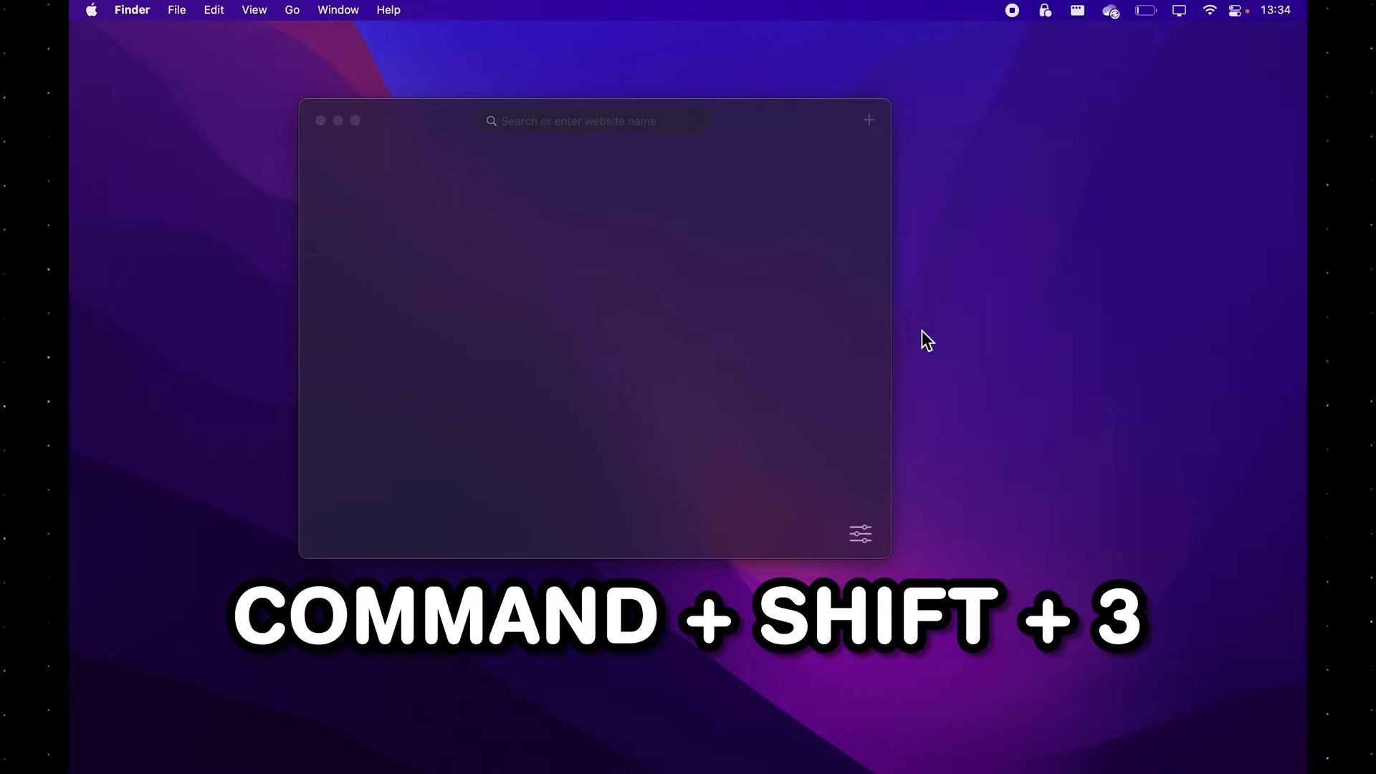
key("cmd+shift+3")
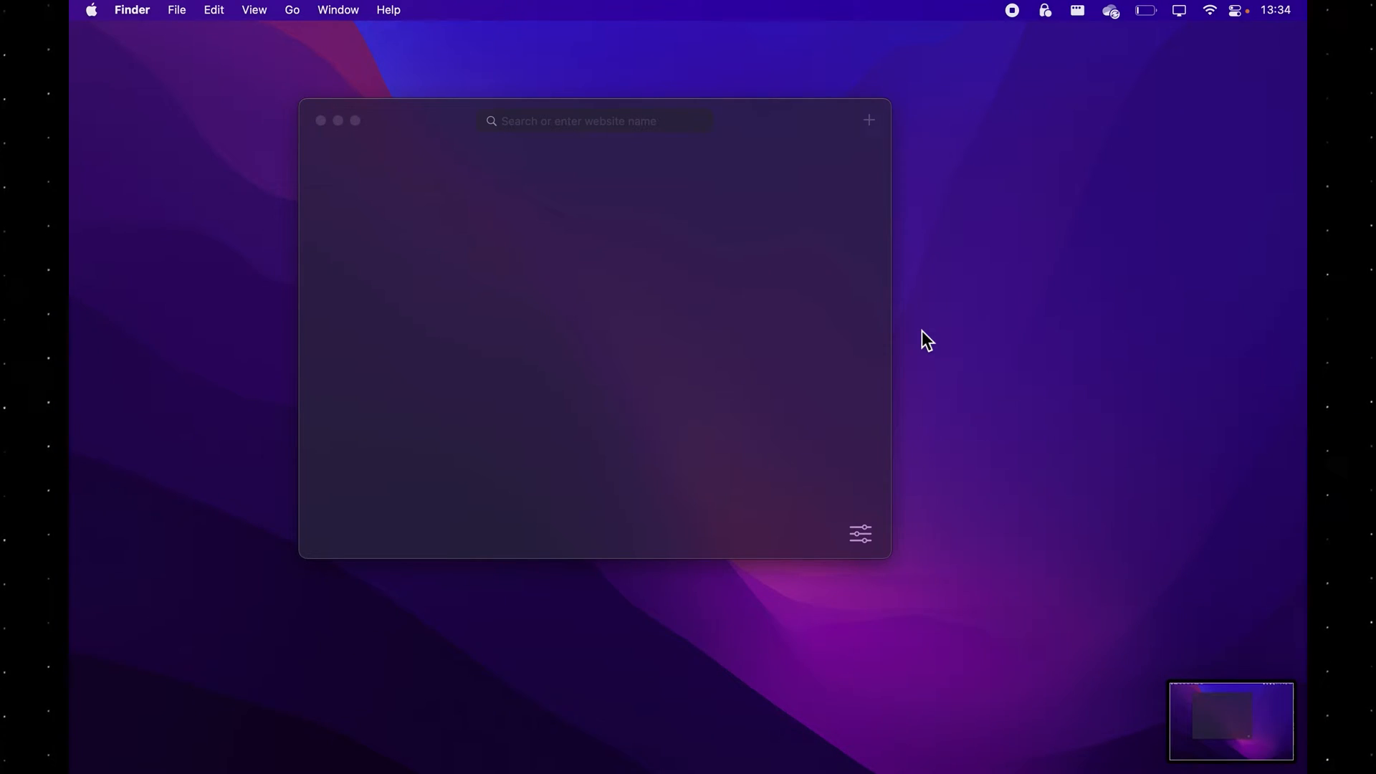
mouse_move(1244, 709)
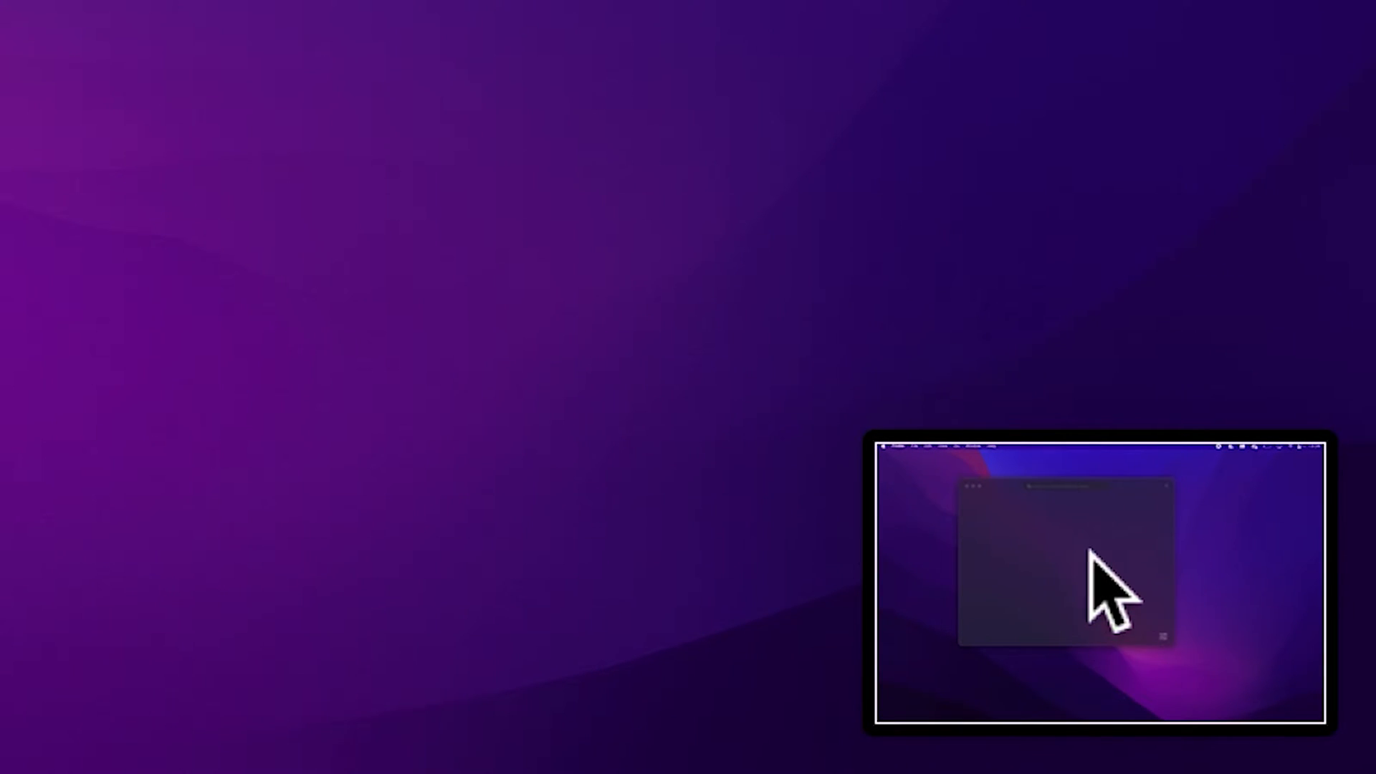
mouse_move(1054, 624)
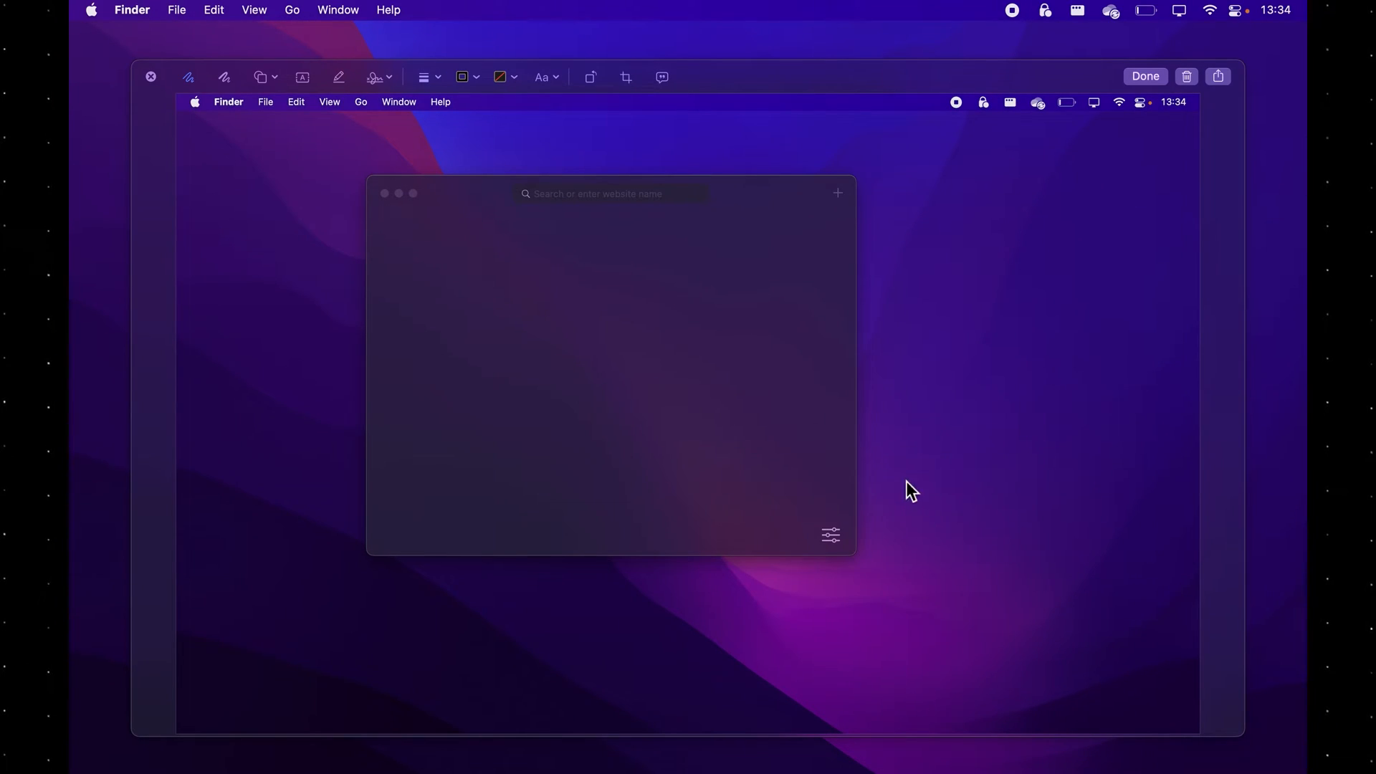
mouse_move(711, 266)
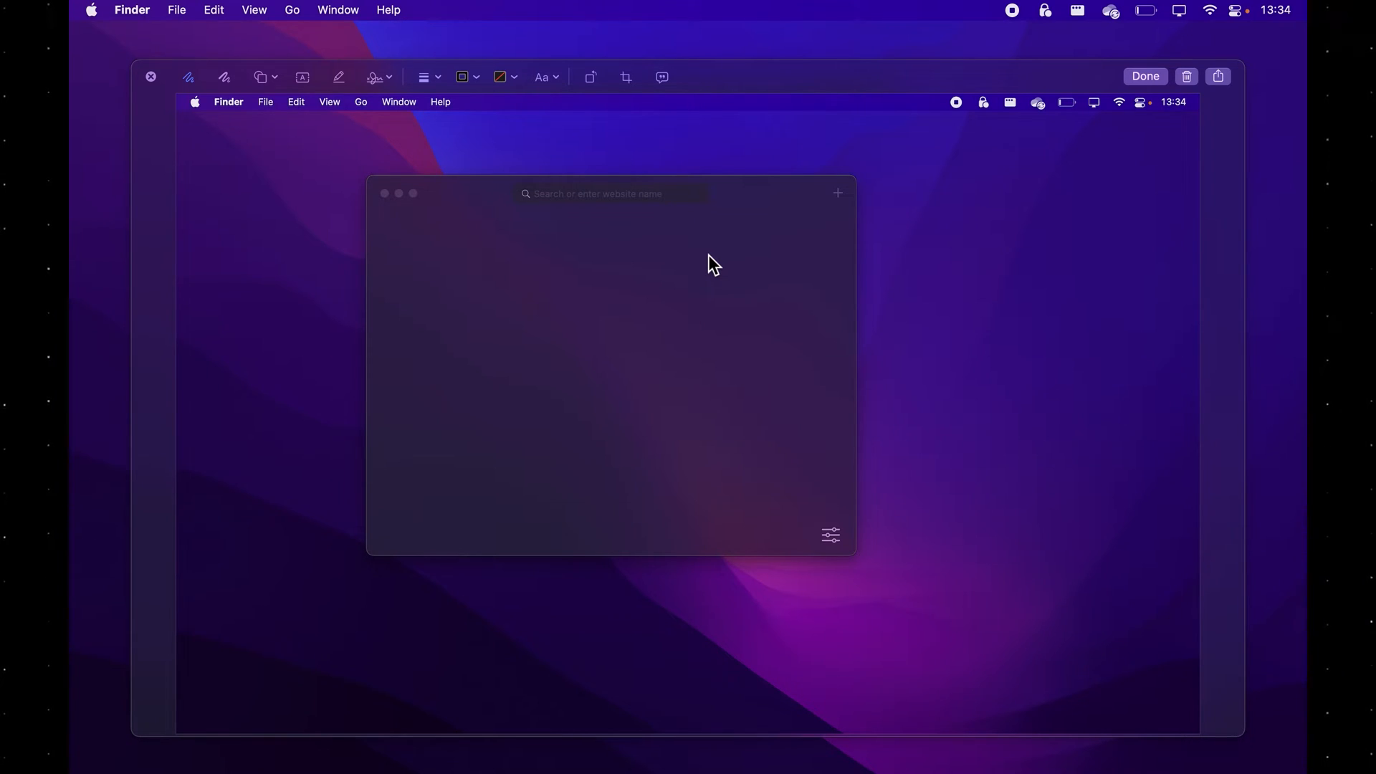
mouse_move(955, 239)
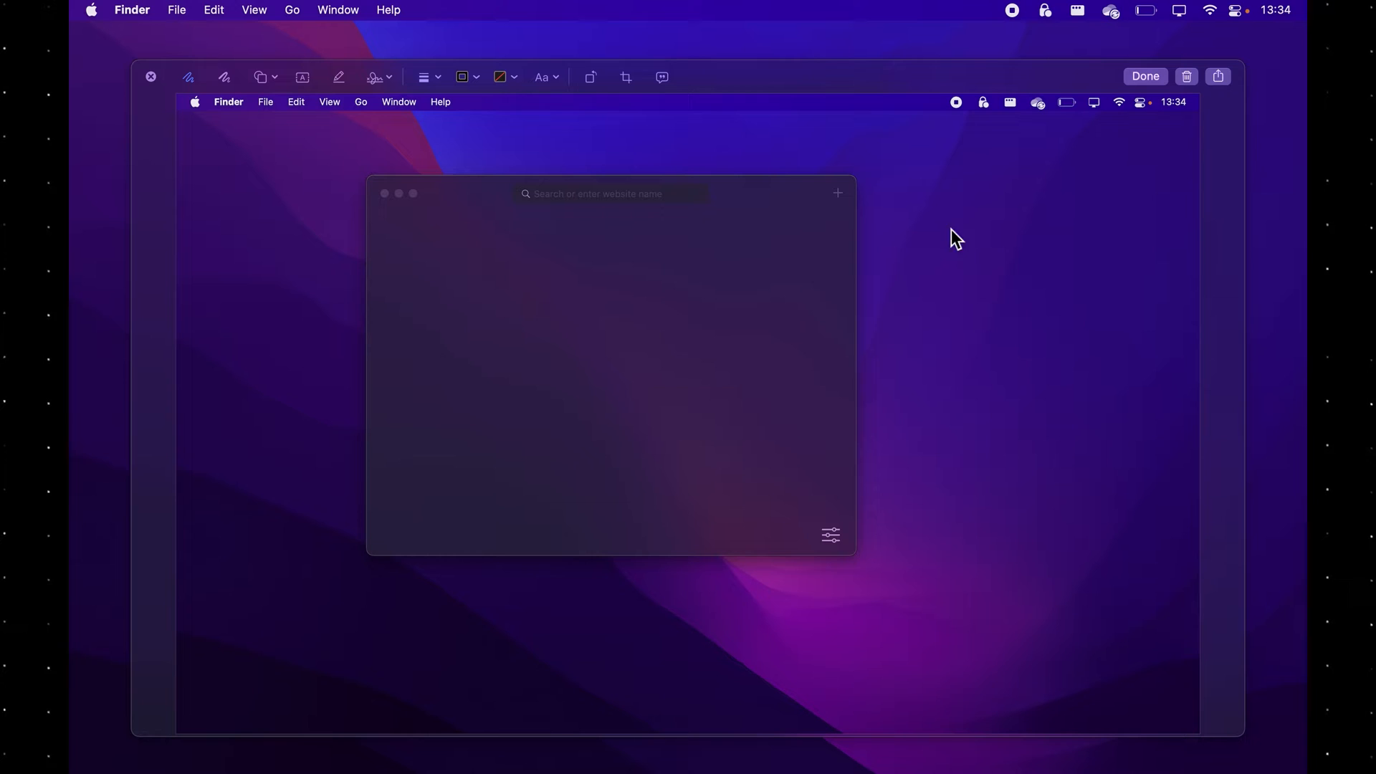
left_click(1144, 76)
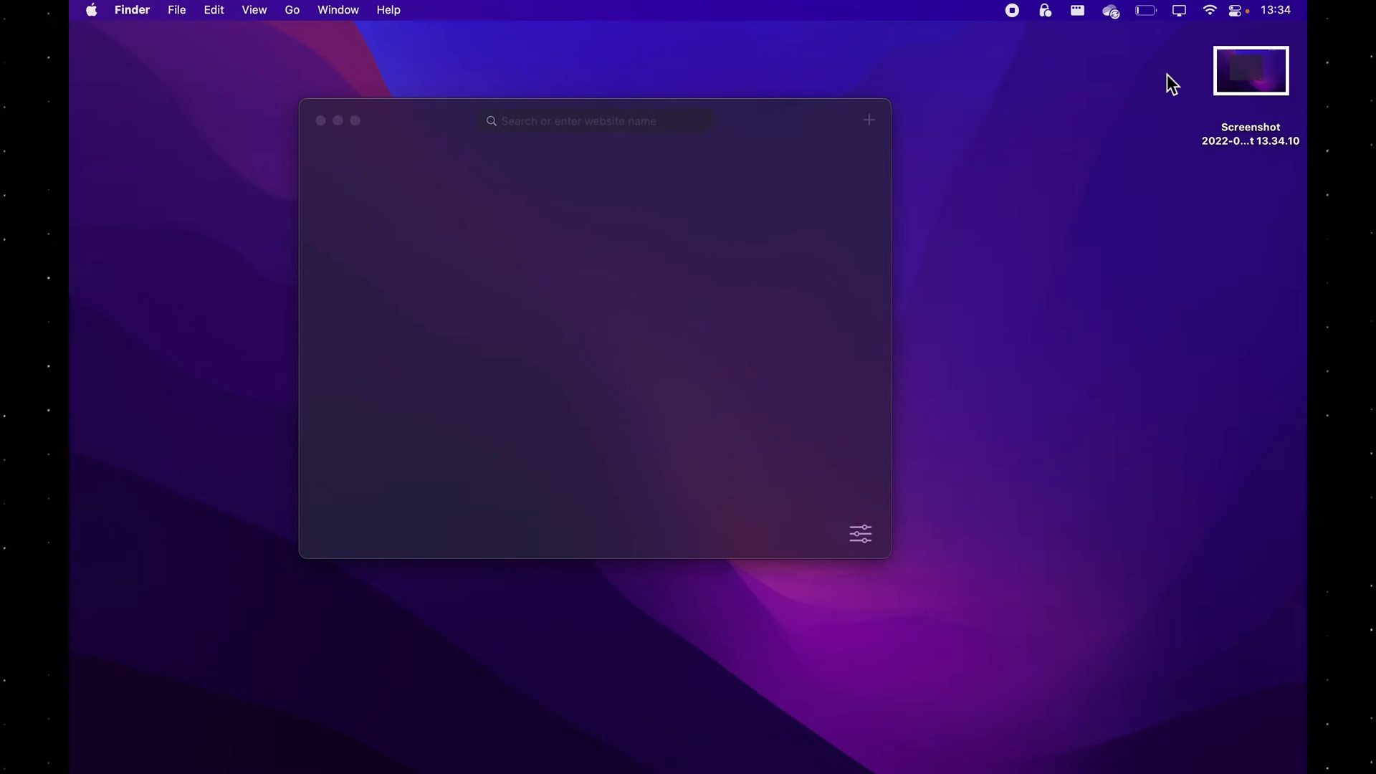
mouse_move(1135, 254)
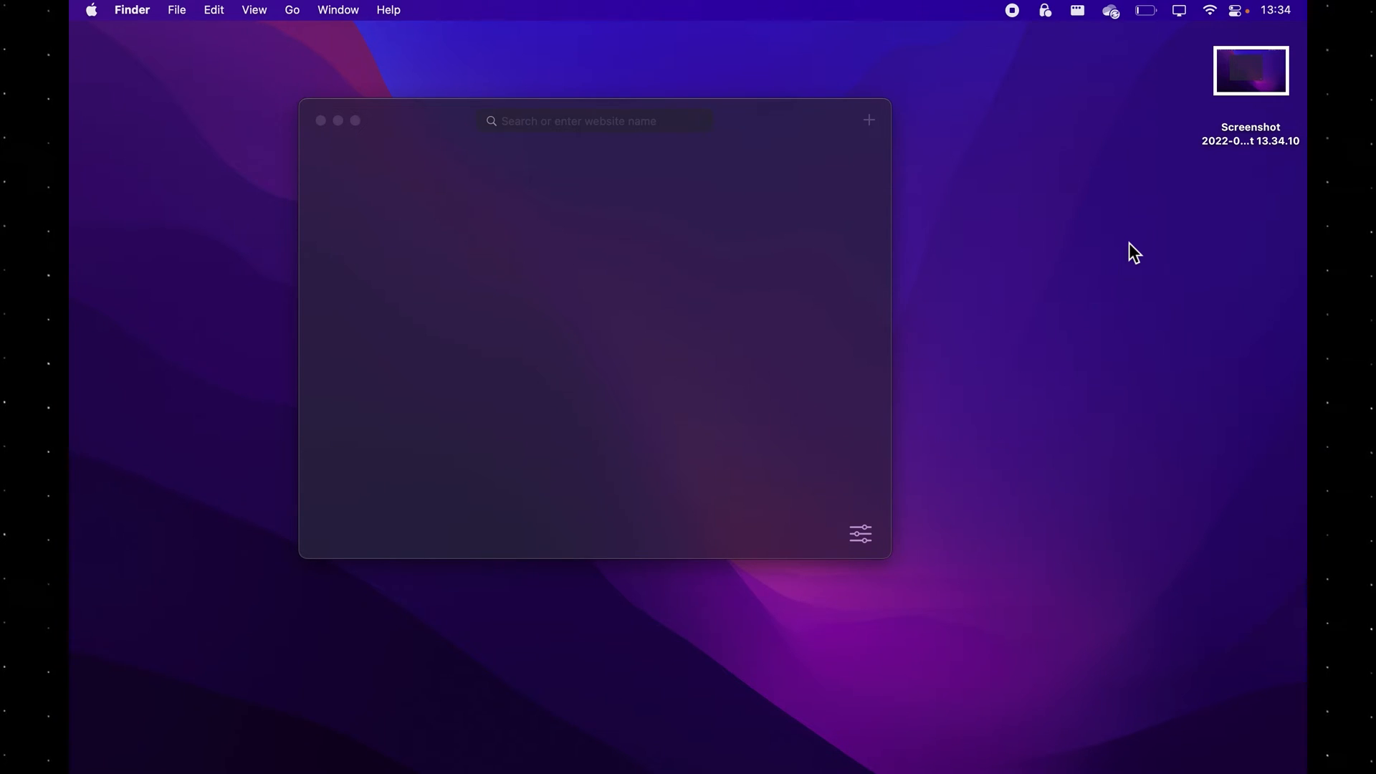
key("cmd+shift+4")
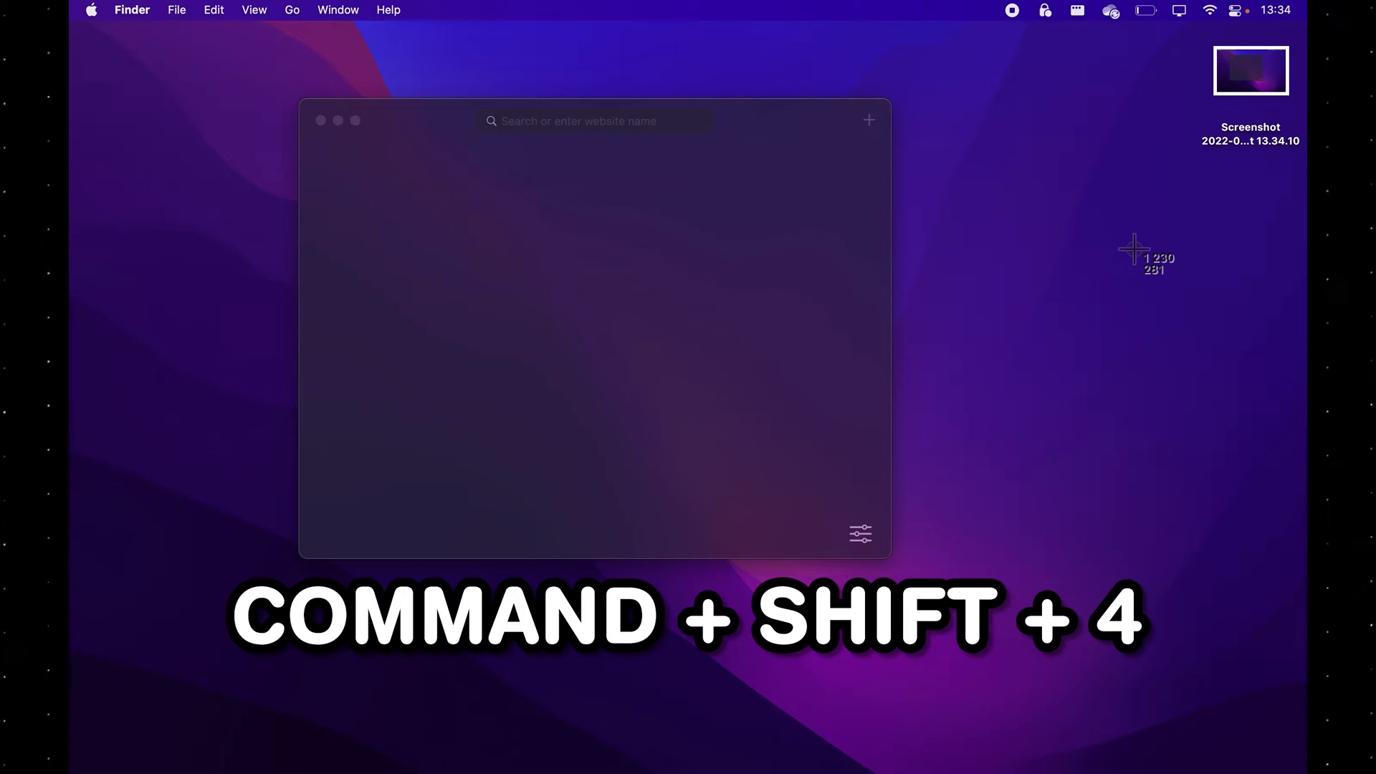
mouse_move(995, 191)
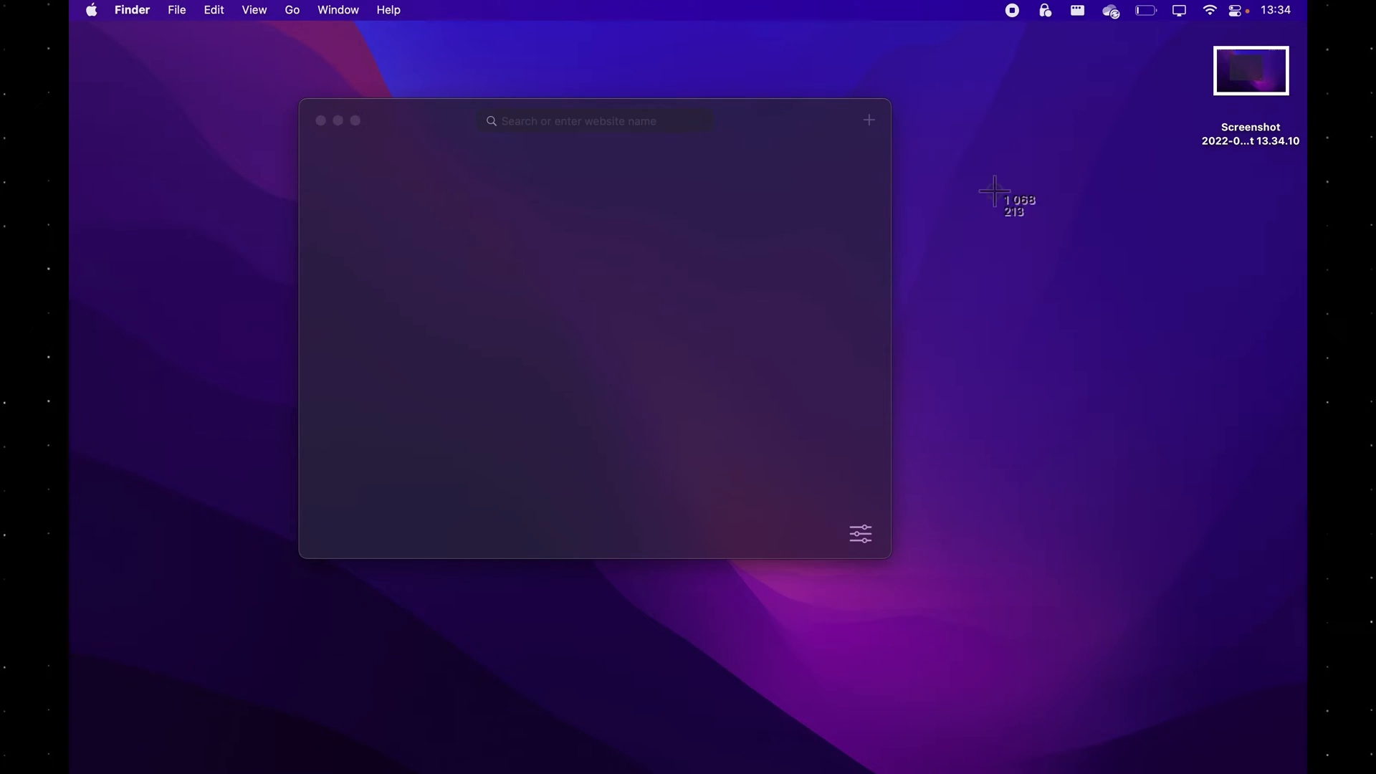
mouse_move(642, 196)
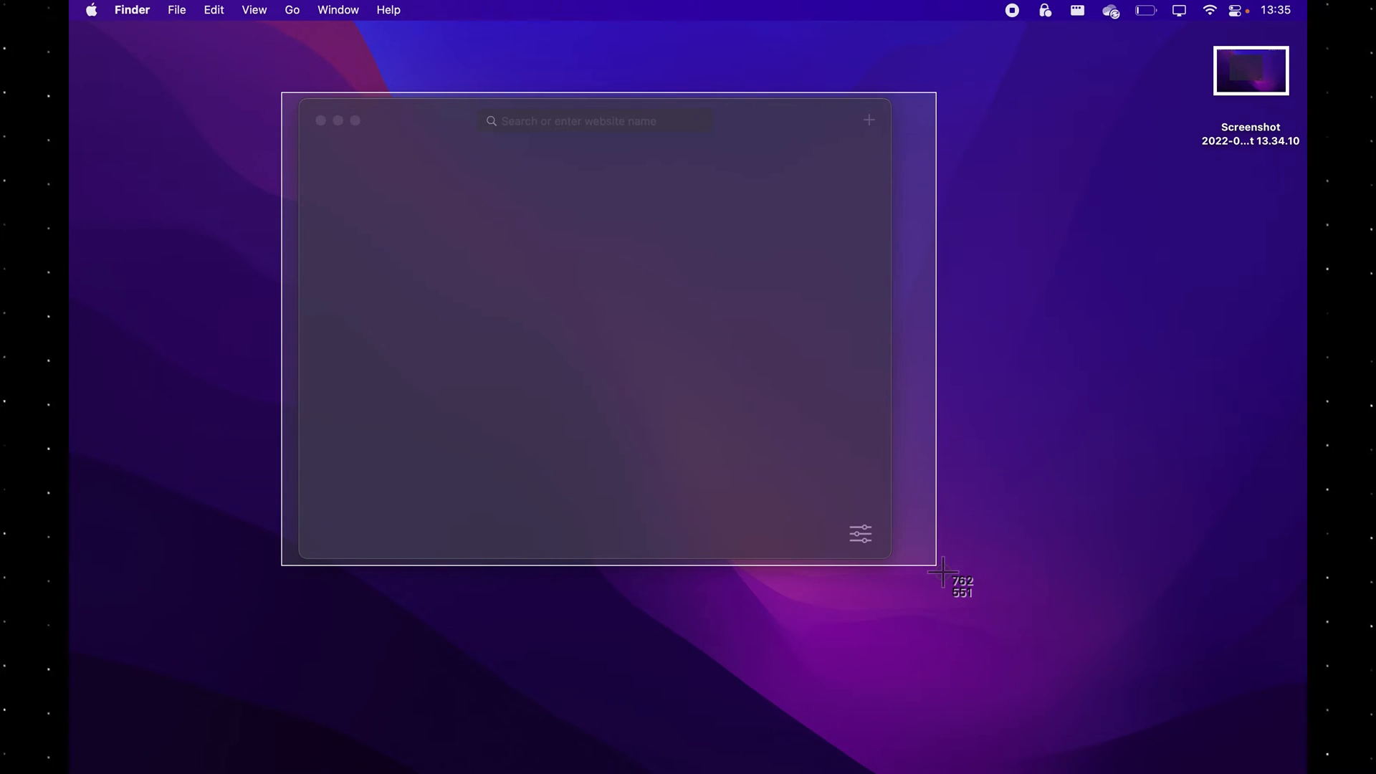
key("Escape")
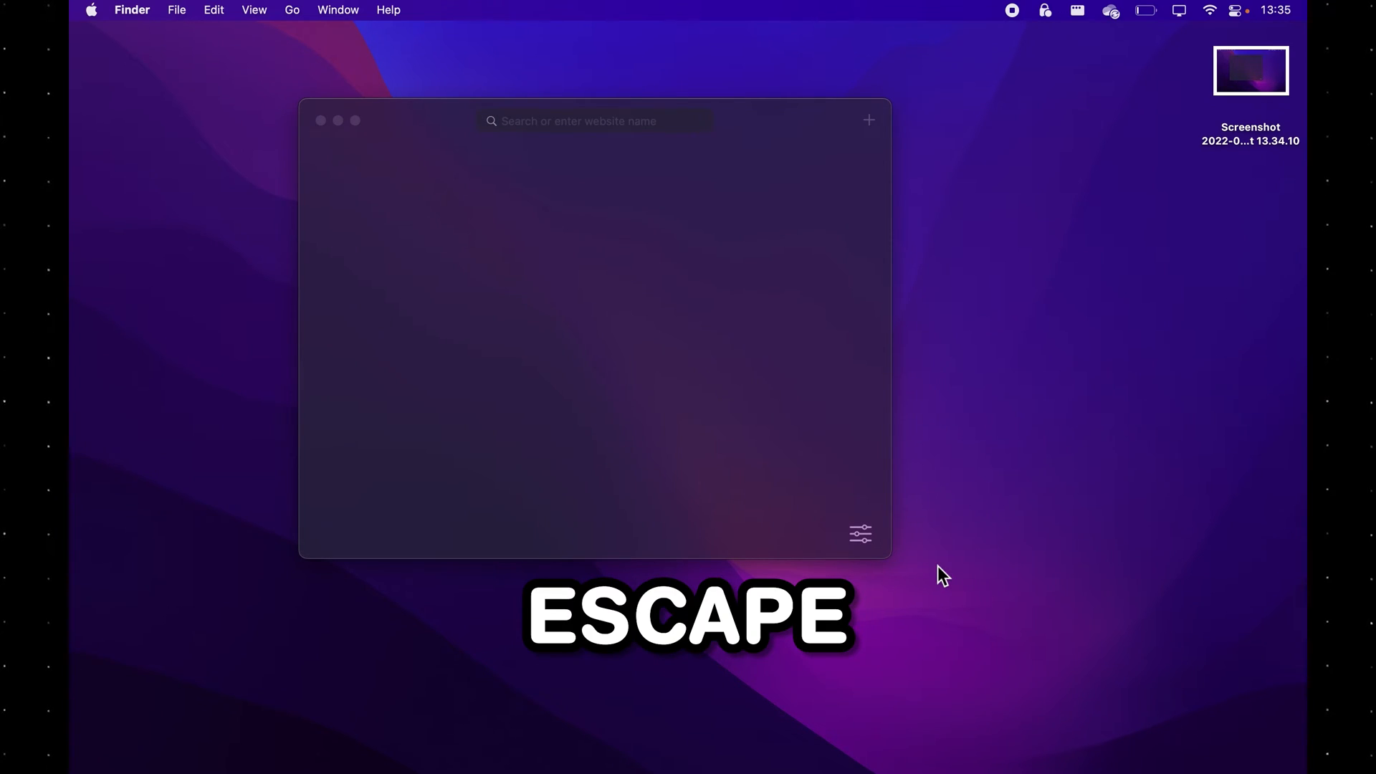
key("escape")
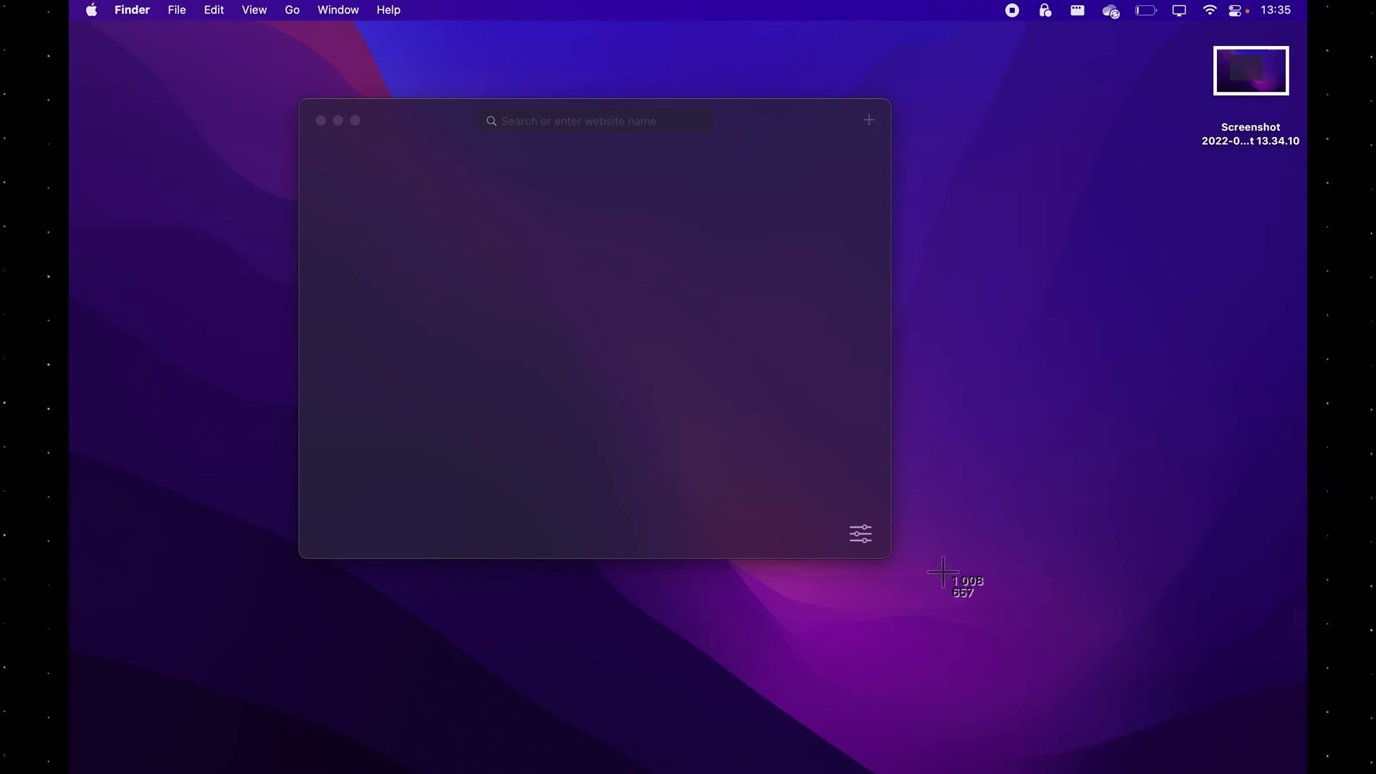
mouse_move(748, 472)
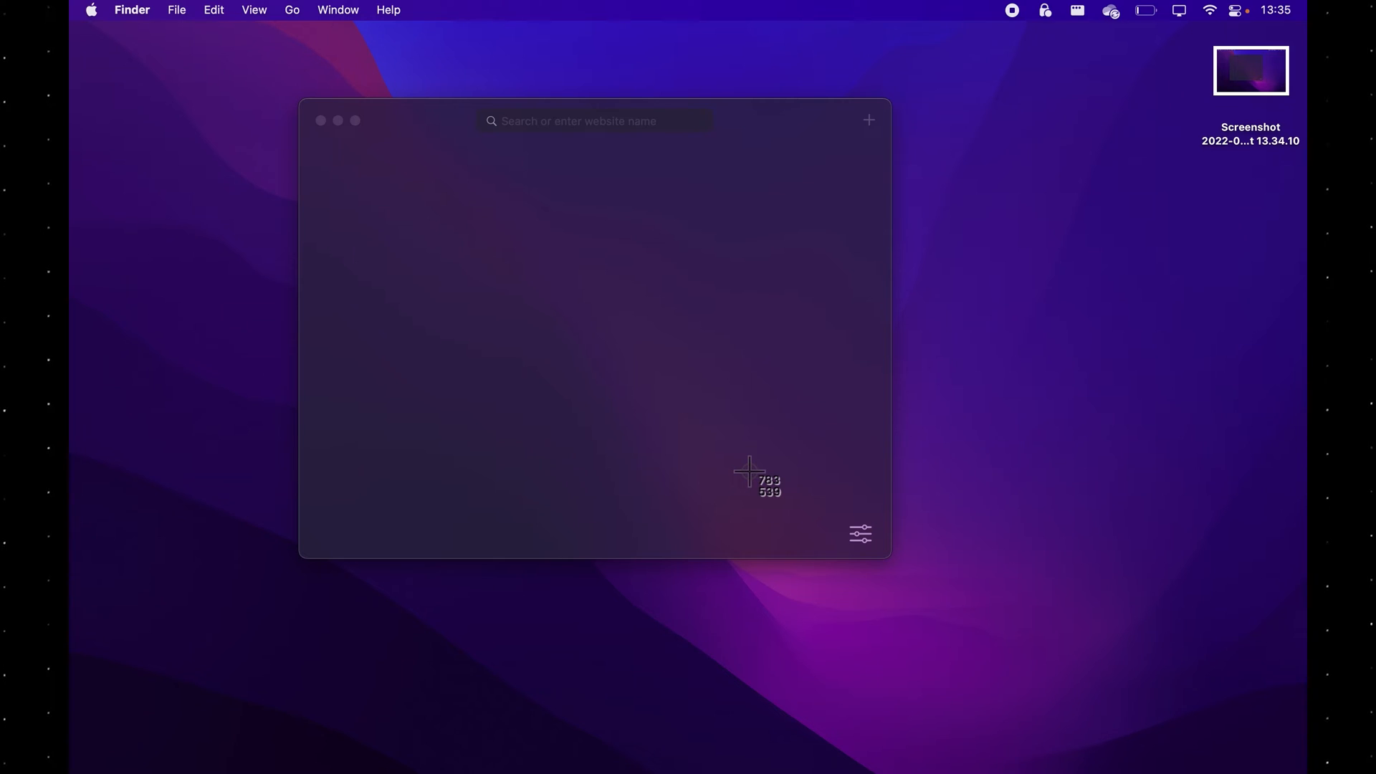
Switch to window-capture mode with Spacebar, grab the browser window and save it via Done.
key("space")
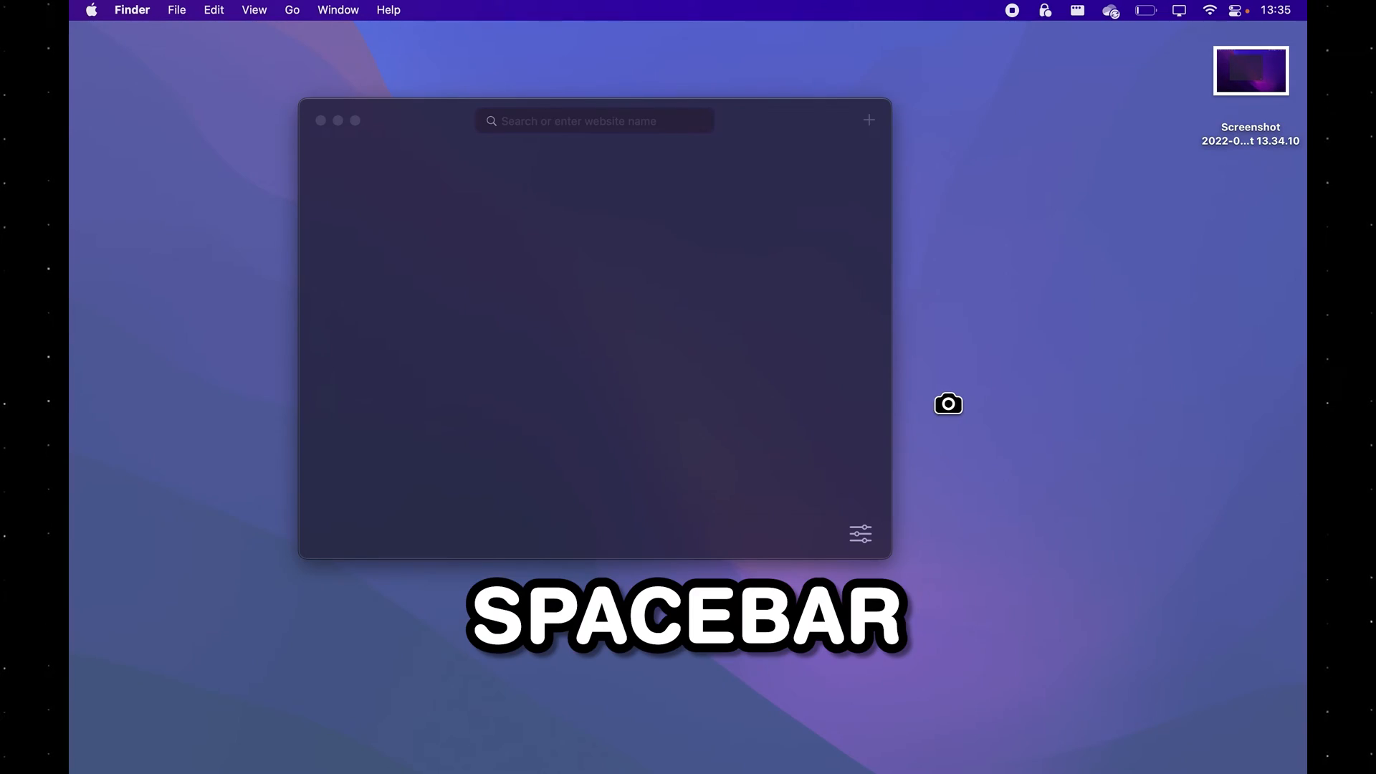
key("space")
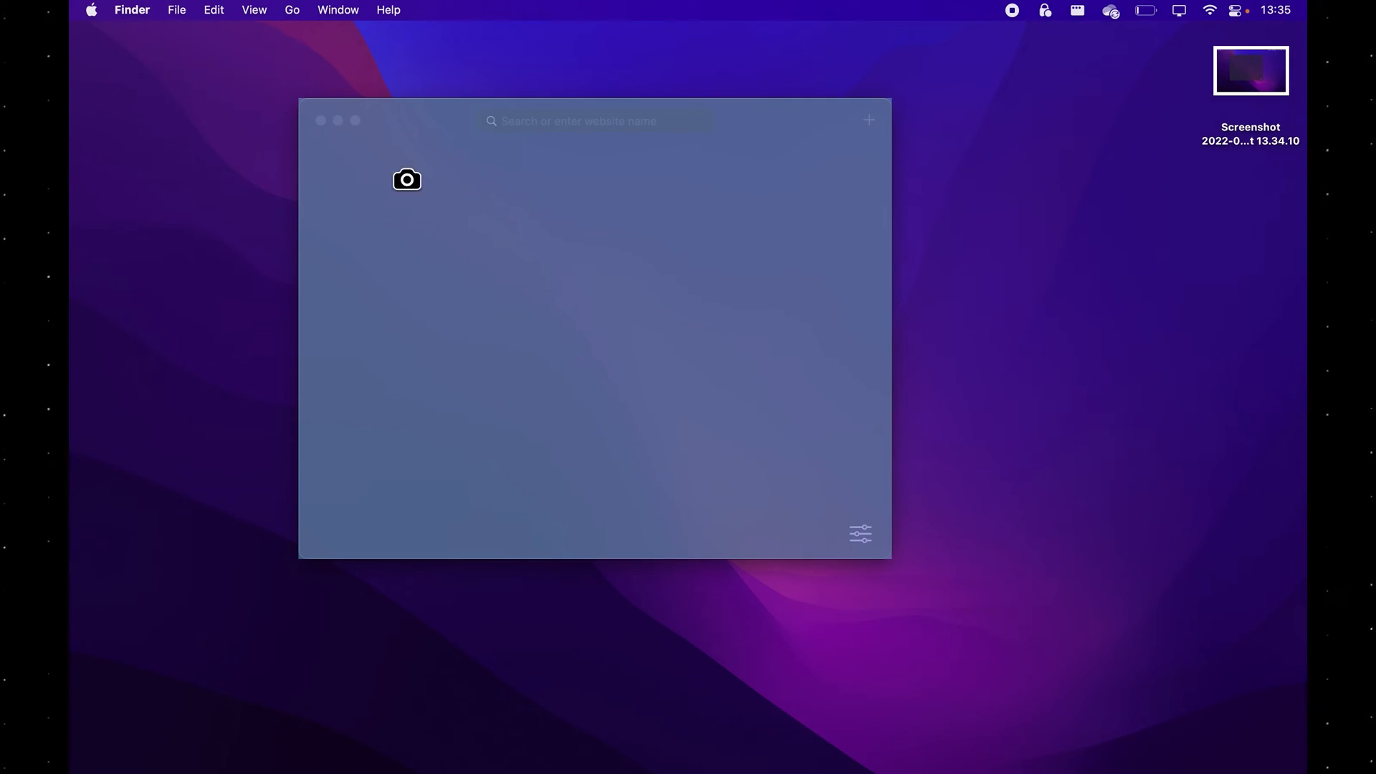
mouse_move(508, 238)
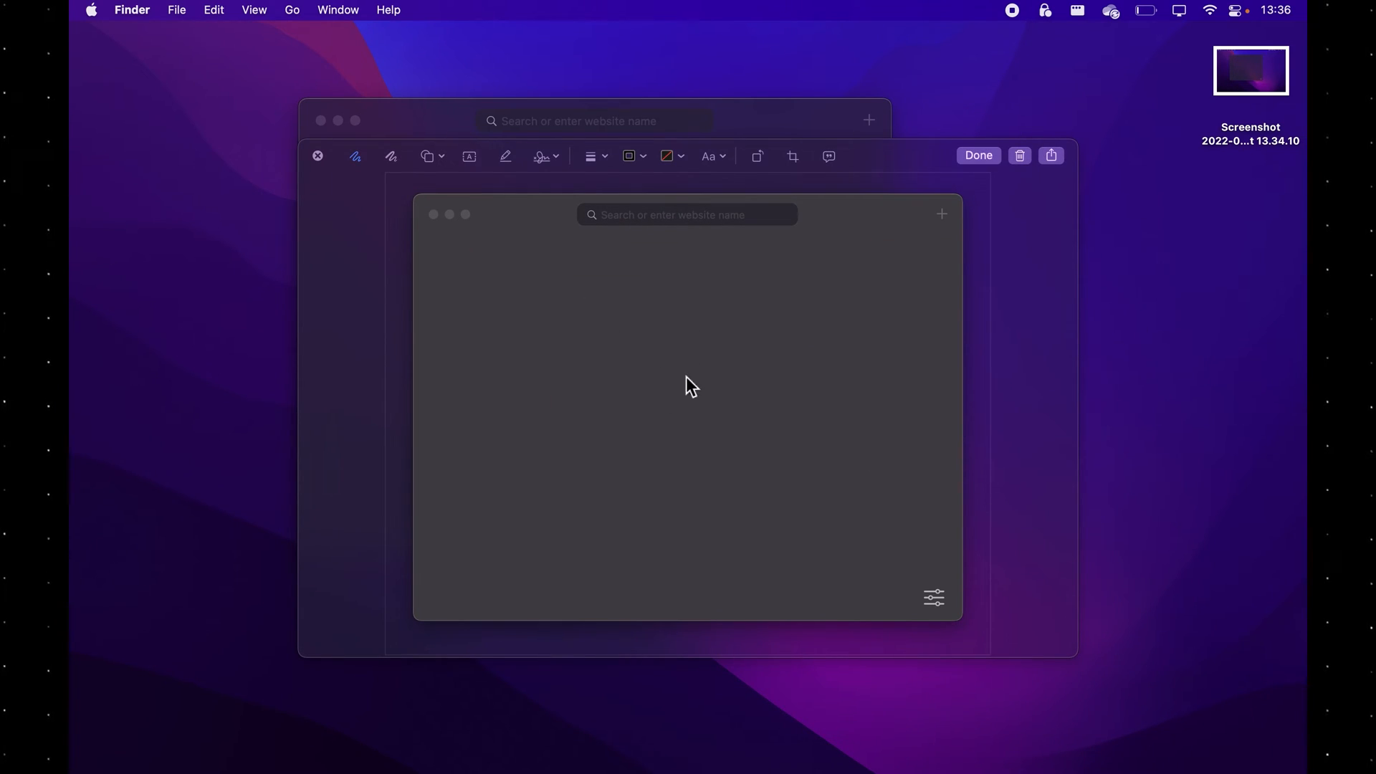
left_click(976, 155)
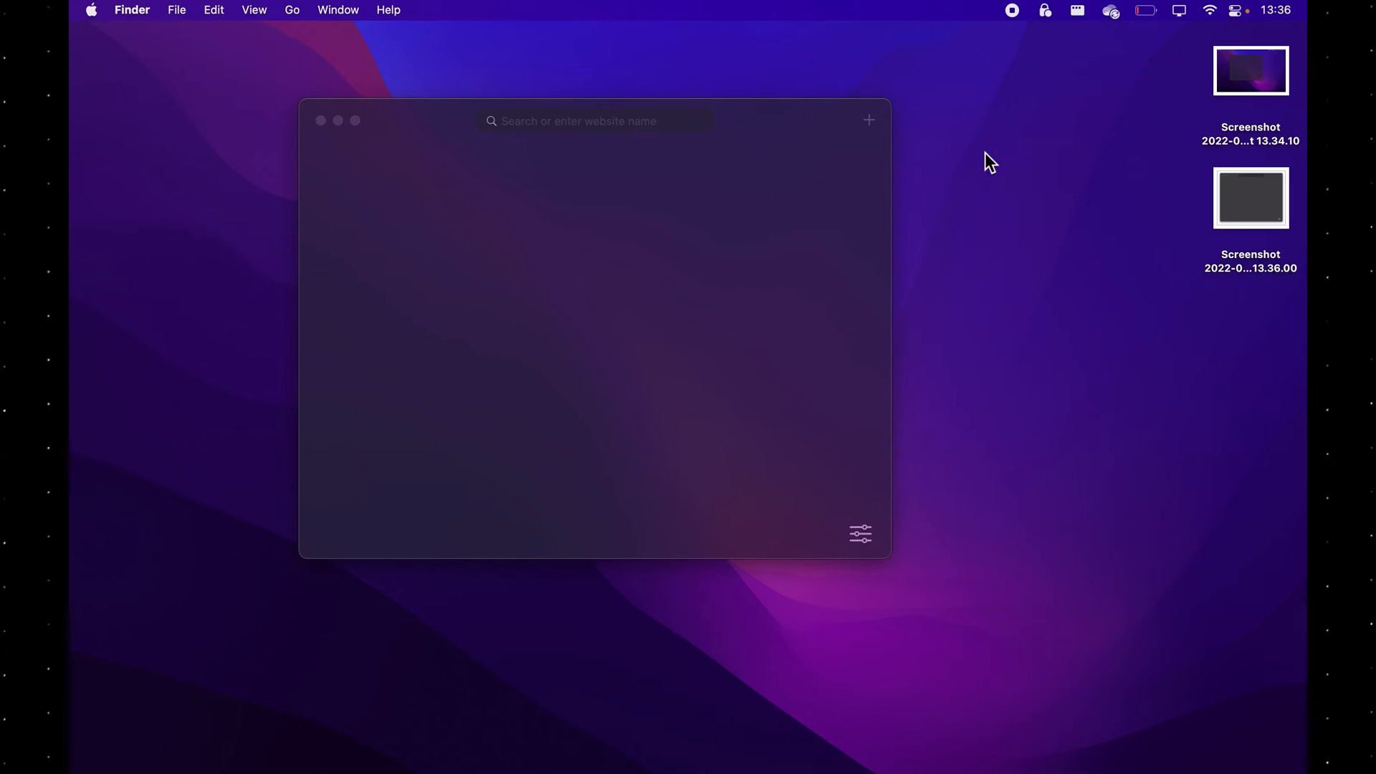
mouse_move(1106, 394)
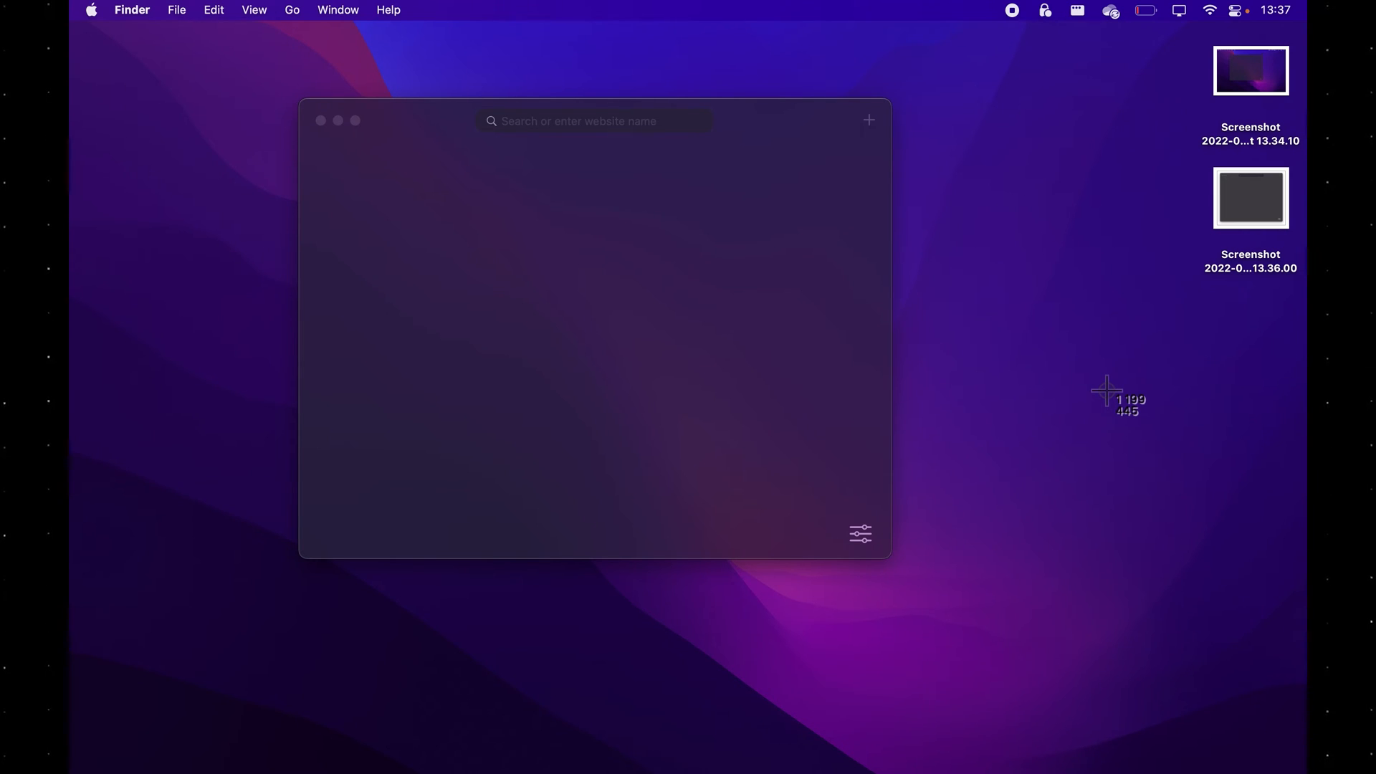
mouse_move(368, 242)
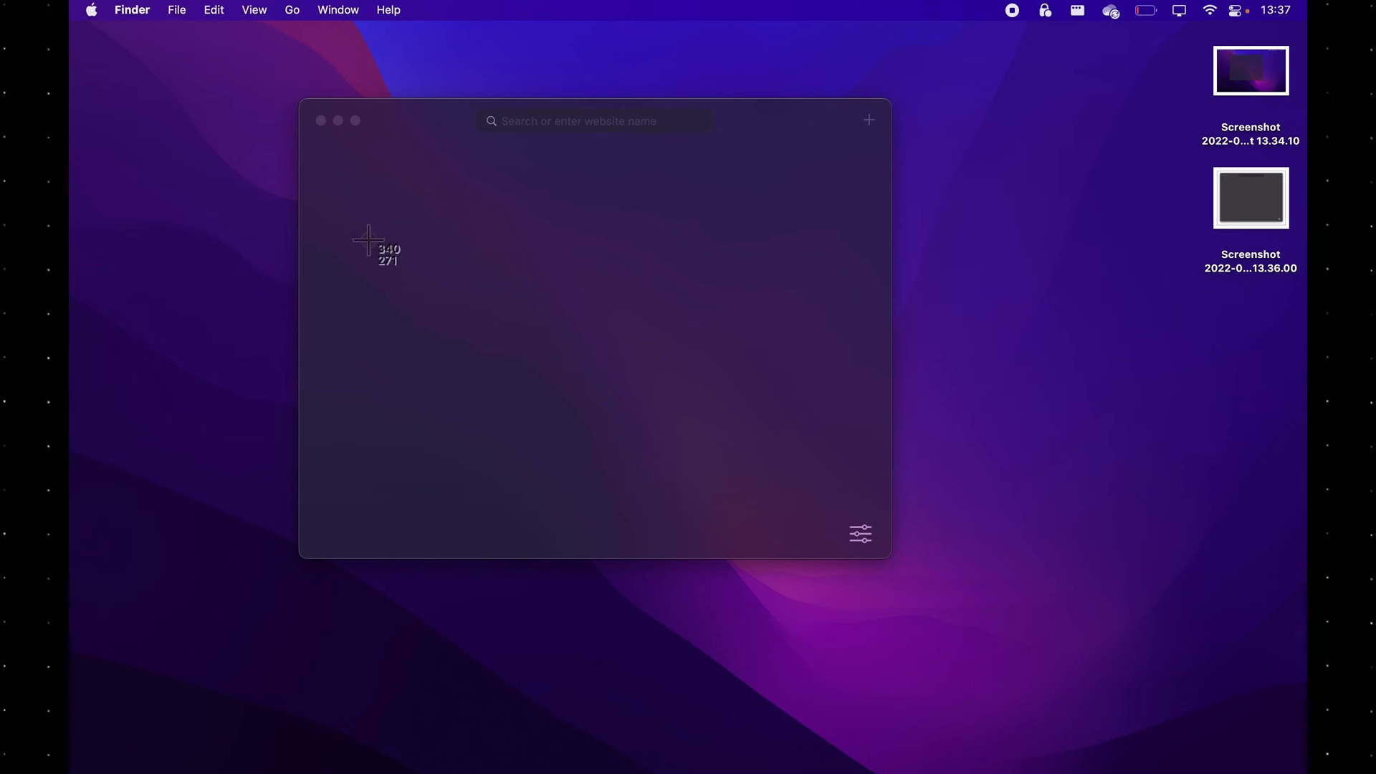
key("space")
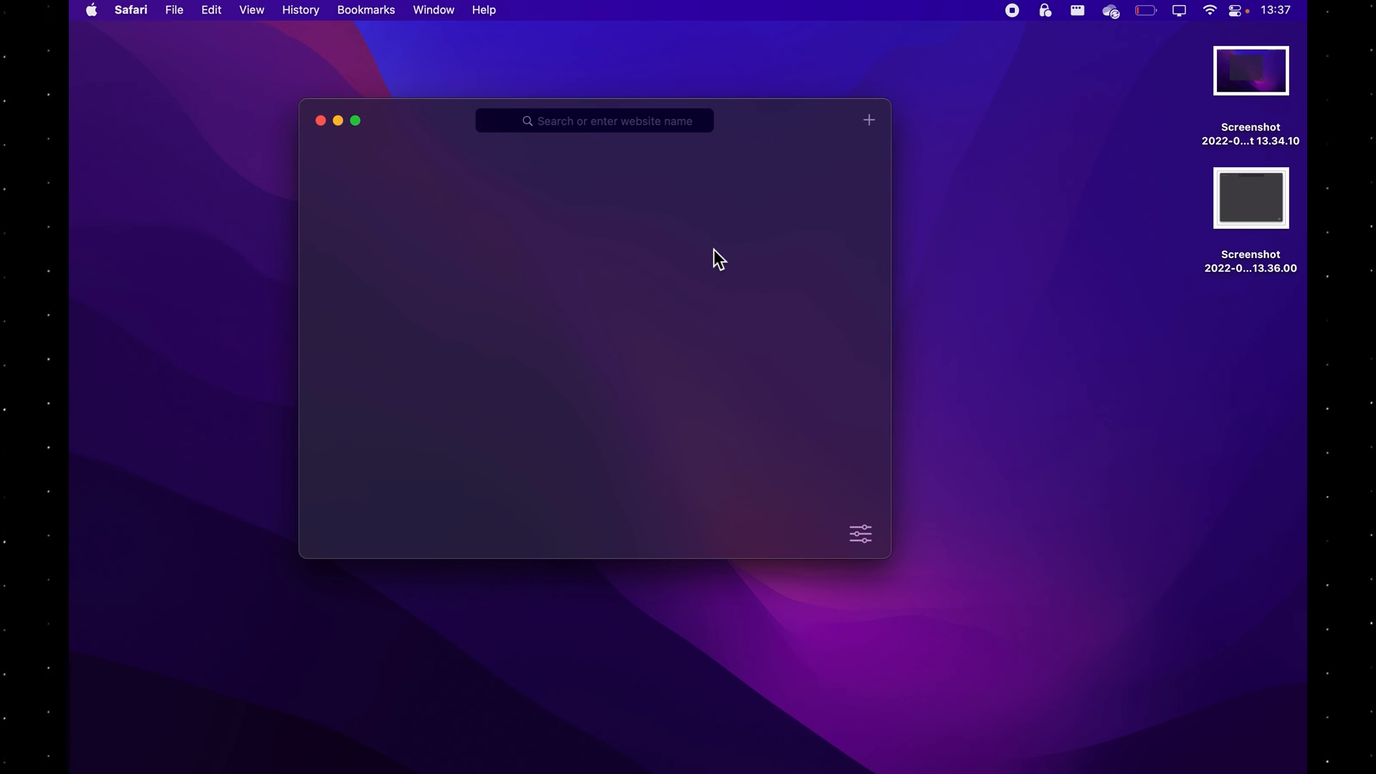
Capture the Touch Bar with Command+Shift+6 and open its thumbnail in the markup preview.
key("cmd+shift+6")
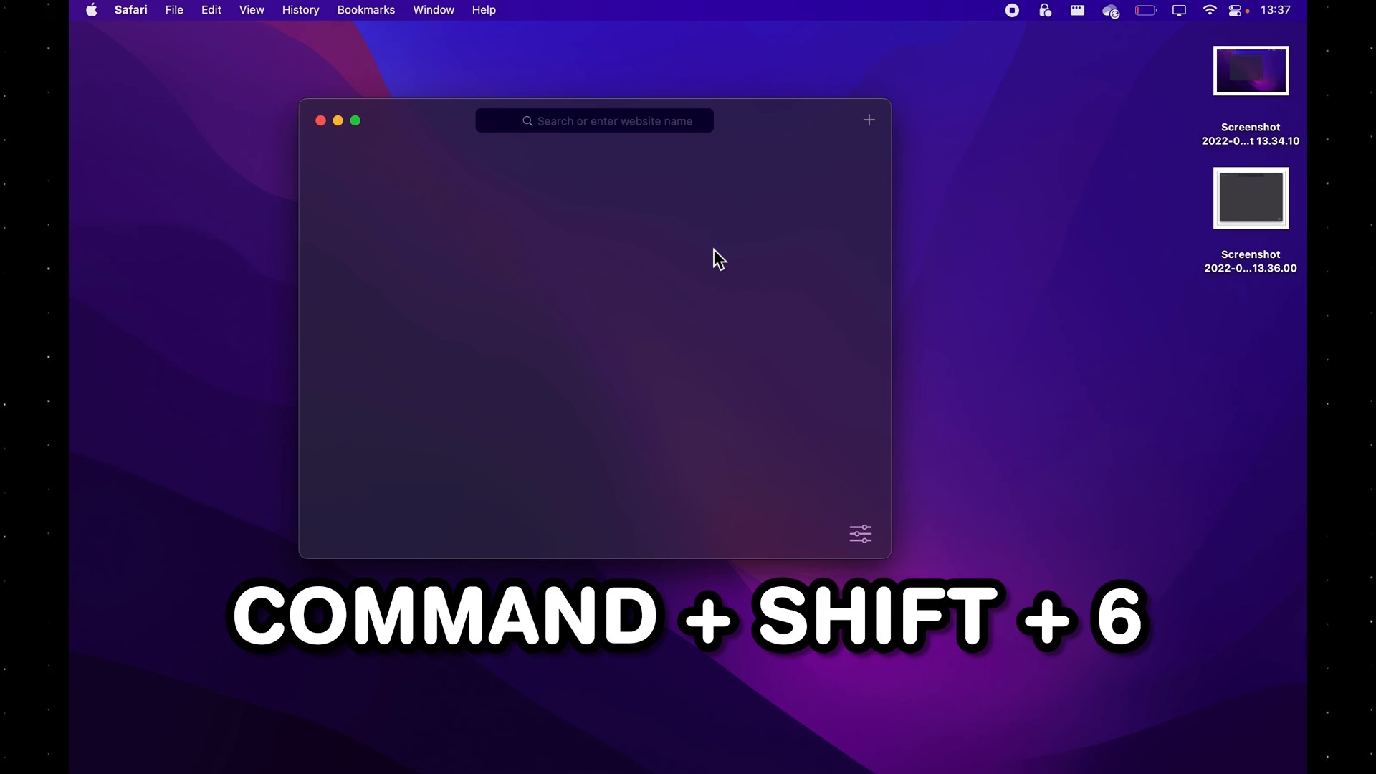
key("cmd+shift+6")
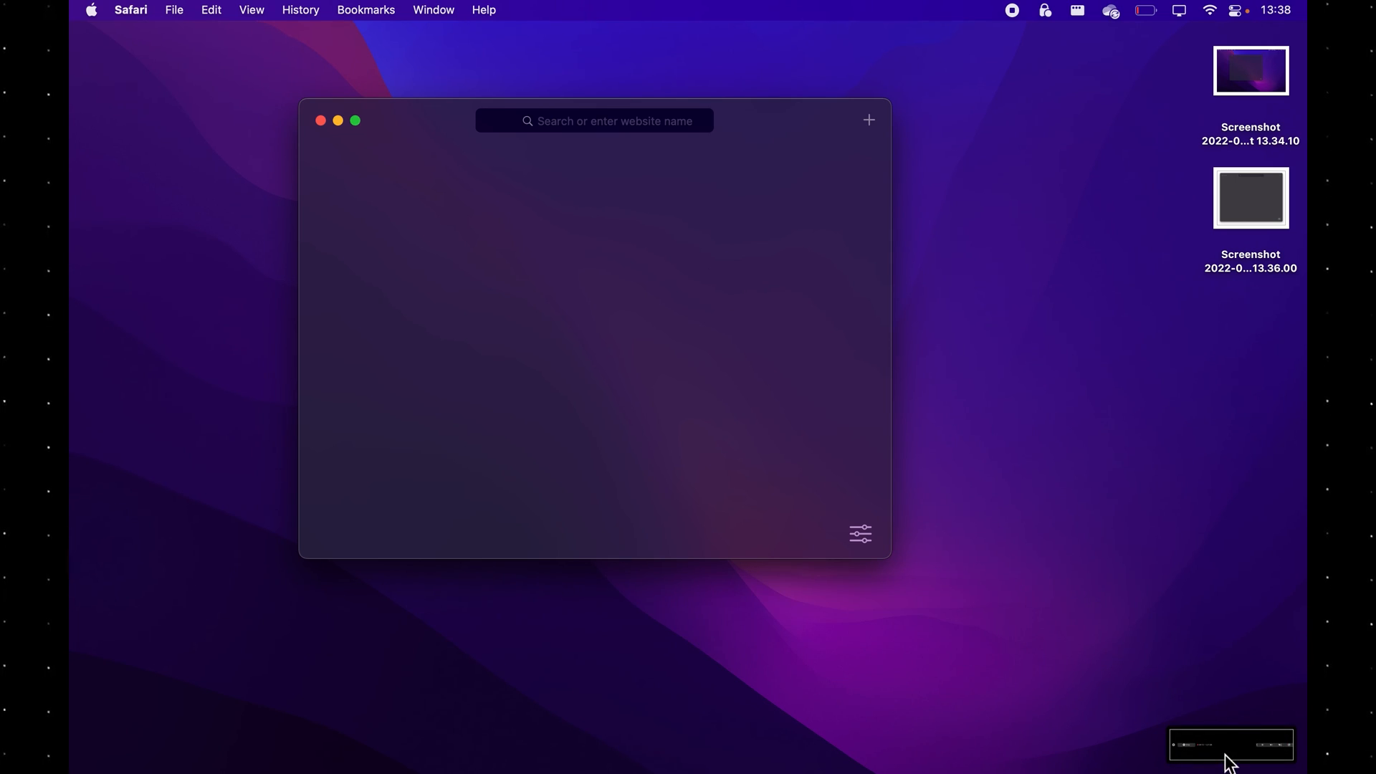
left_click(1230, 744)
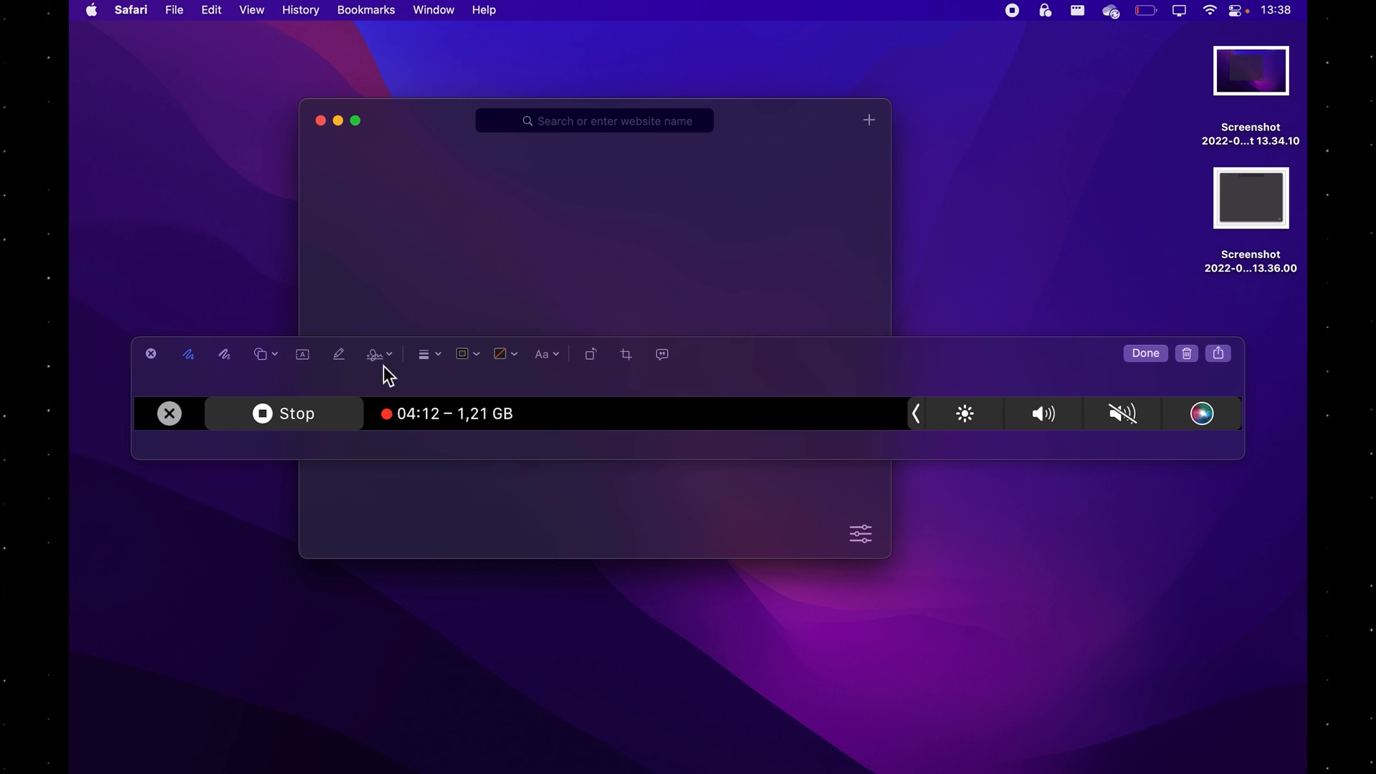